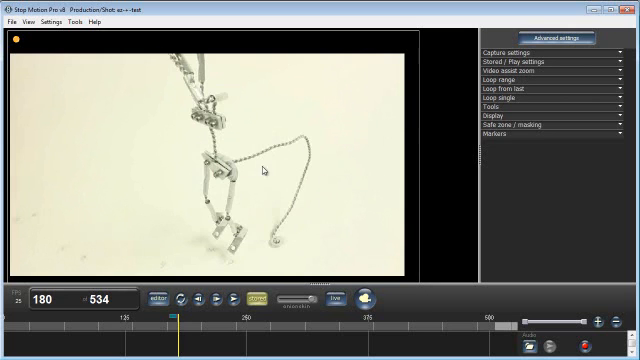
{"action": "mouse_move", "coordinate": [537, 110]}
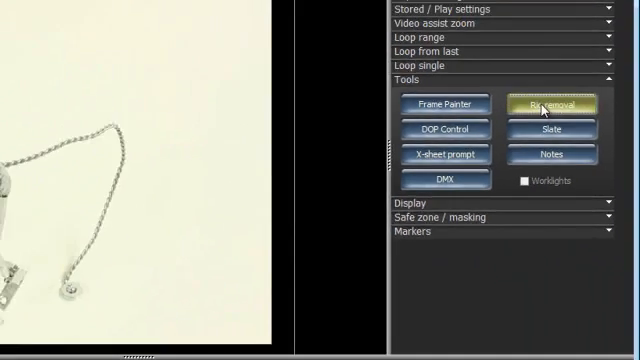
- Open the rig removal tool on frame 180 and best-fit the whole frame
{"action": "left_click", "coordinate": [549, 104]}
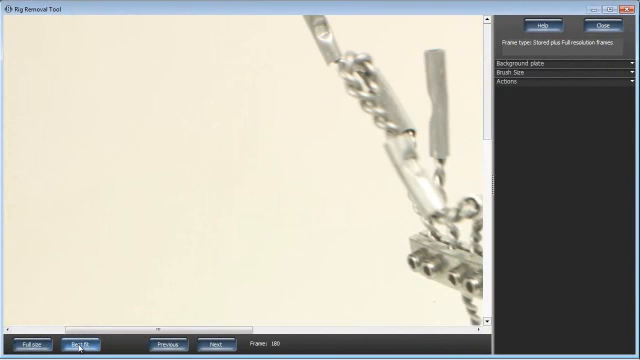
{"action": "left_click", "coordinate": [83, 345]}
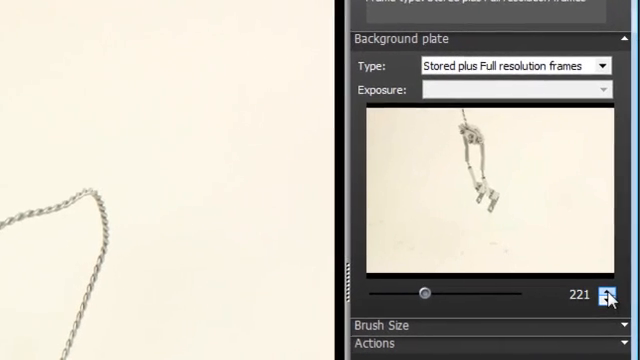
- Step the background plate forward to clean frame 226
{"action": "left_click", "coordinate": [608, 299]}
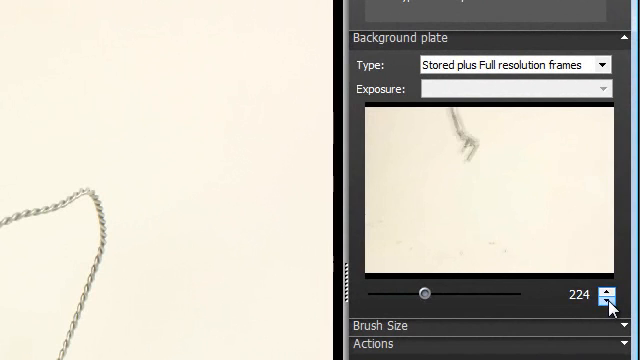
{"action": "left_click", "coordinate": [604, 297]}
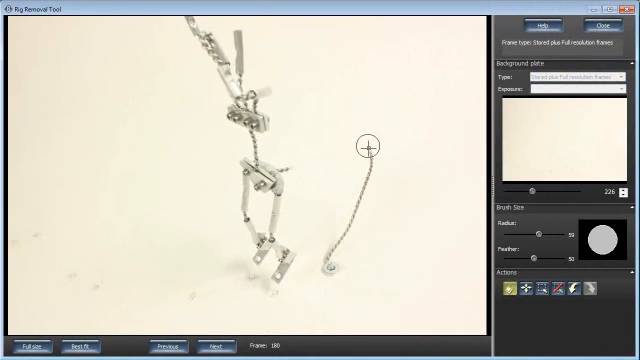
- Paint the rig wire out of frame 180, then advance to frame 181
{"action": "left_click_drag", "start_coordinate": [367, 147], "coordinate": [330, 243]}
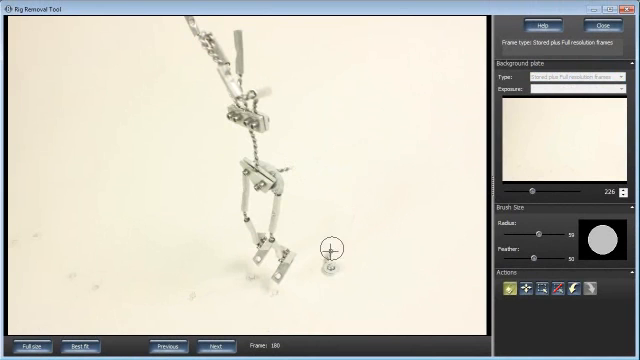
{"action": "mouse_move", "coordinate": [322, 157]}
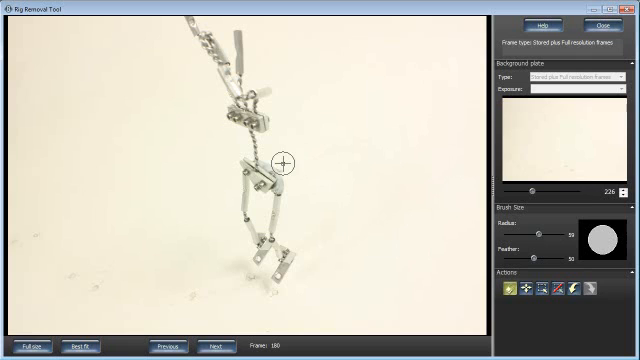
{"action": "mouse_move", "coordinate": [311, 157]}
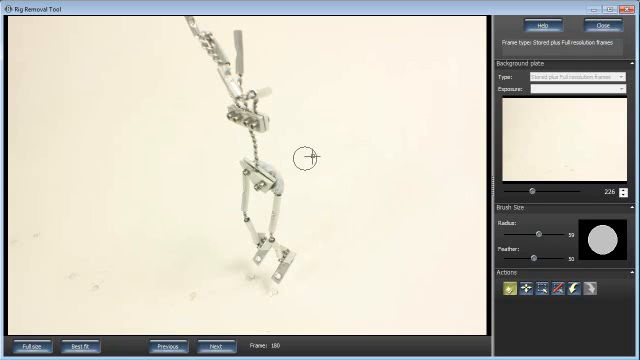
{"action": "mouse_move", "coordinate": [348, 243]}
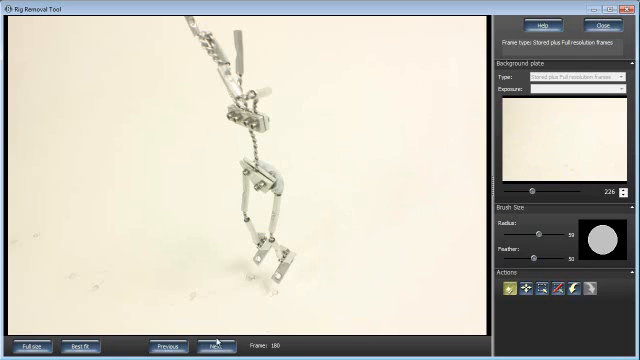
{"action": "left_click", "coordinate": [213, 345]}
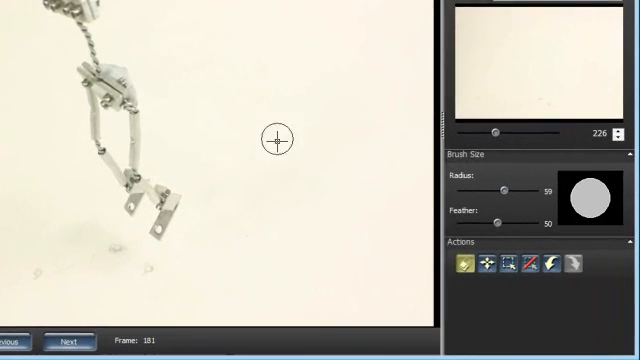
- Save frame 181's rig-removal edits and advance to frame 182
{"action": "left_click", "coordinate": [67, 341]}
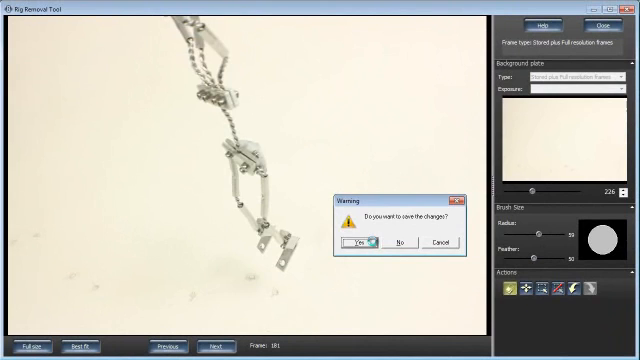
{"action": "left_click", "coordinate": [361, 242]}
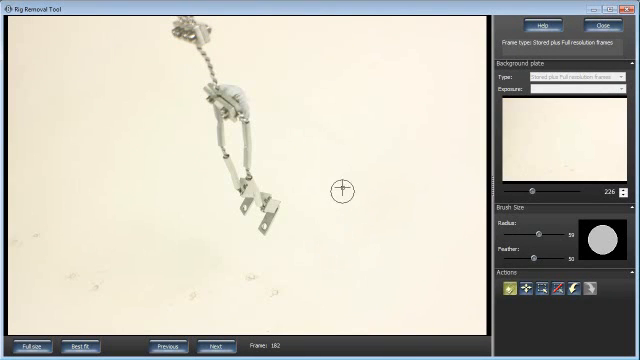
{"action": "mouse_move", "coordinate": [300, 104]}
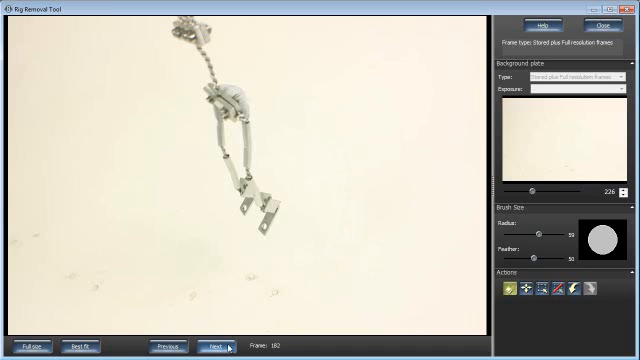
- Save the rig-removal edits on frames 182 and 183
{"action": "left_click", "coordinate": [213, 346]}
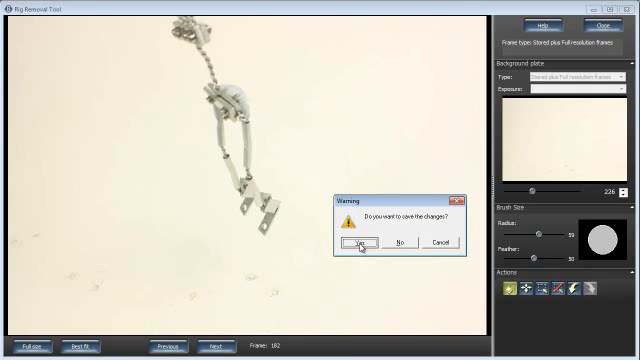
{"action": "left_click", "coordinate": [361, 242]}
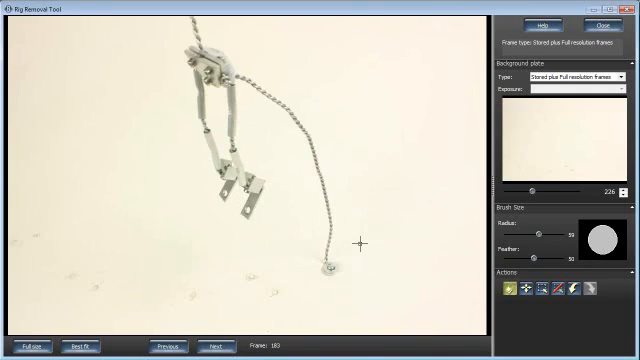
{"action": "mouse_move", "coordinate": [245, 72]}
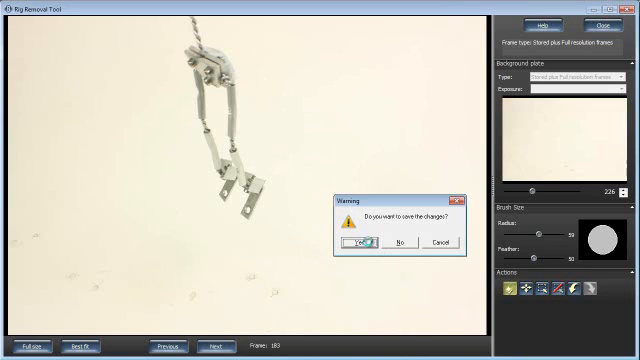
{"action": "left_click", "coordinate": [358, 242]}
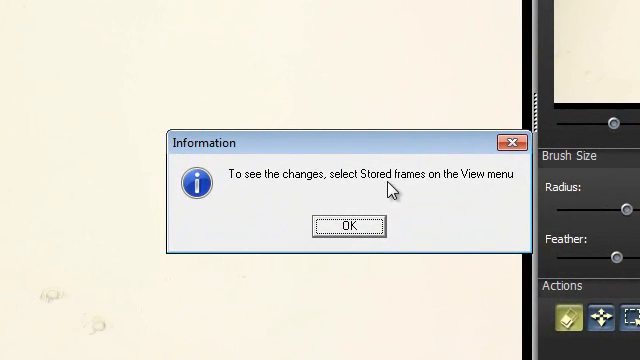
{"action": "mouse_move", "coordinate": [375, 208]}
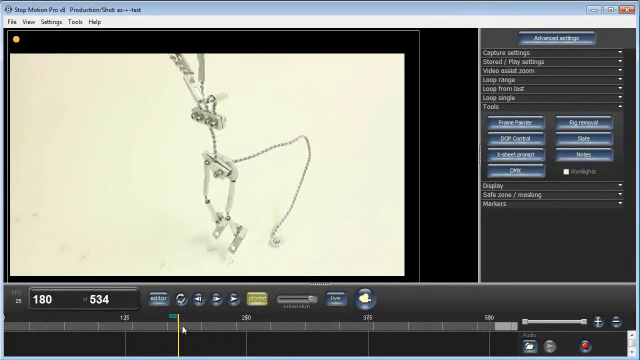
- Open the View menu's viewing options to find Stored frames
{"action": "left_click", "coordinate": [30, 22]}
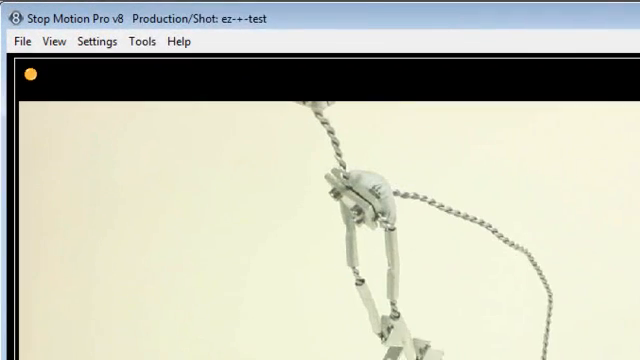
{"action": "left_click", "coordinate": [47, 43]}
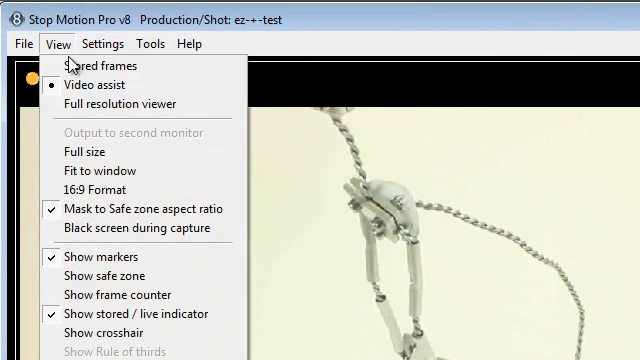